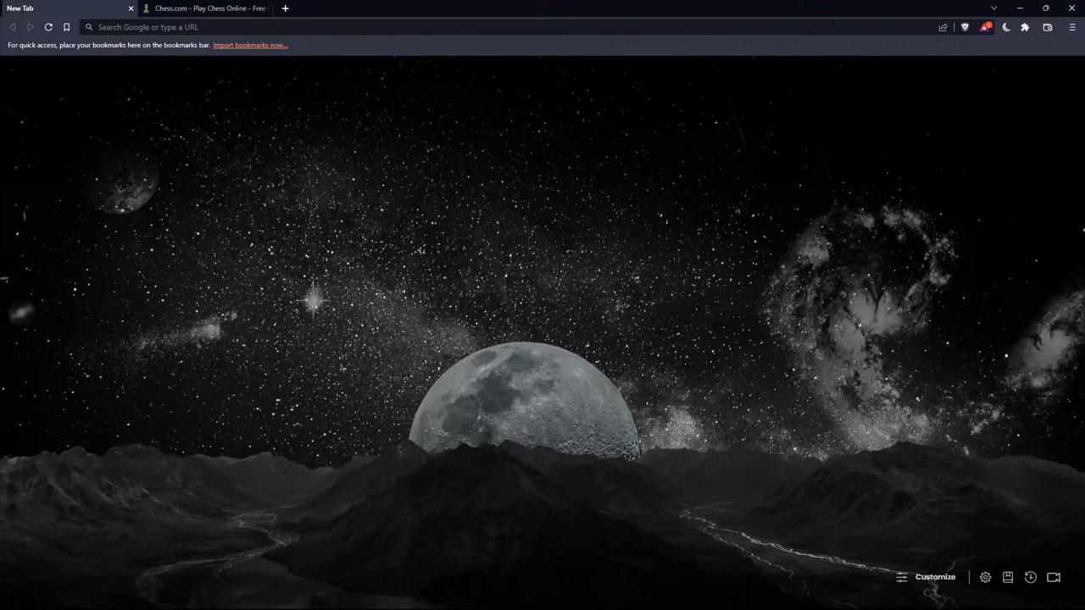
mouse_move(356, 299)
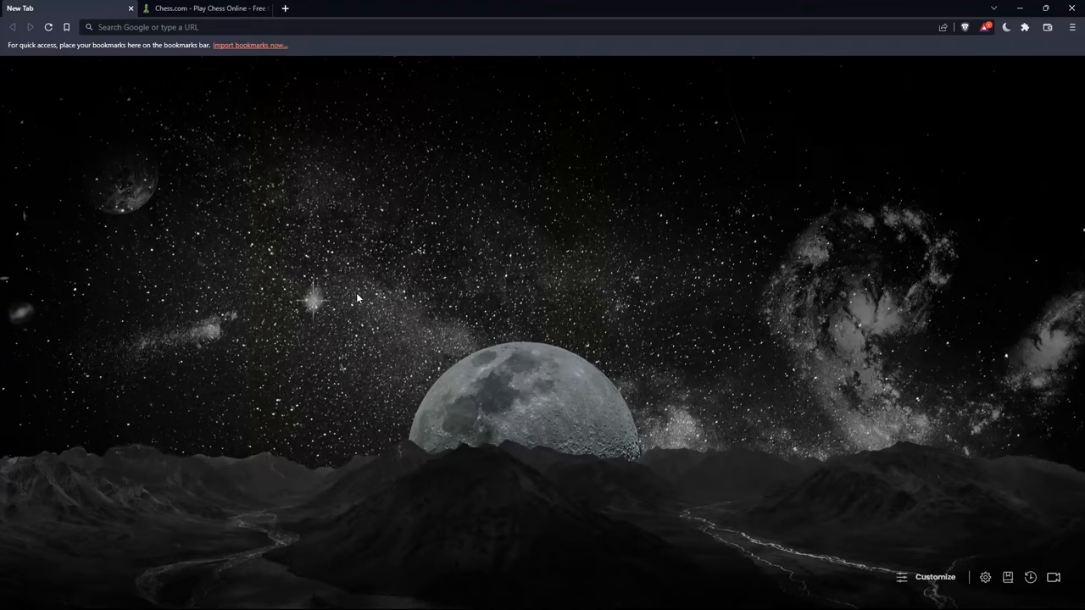
mouse_move(370, 278)
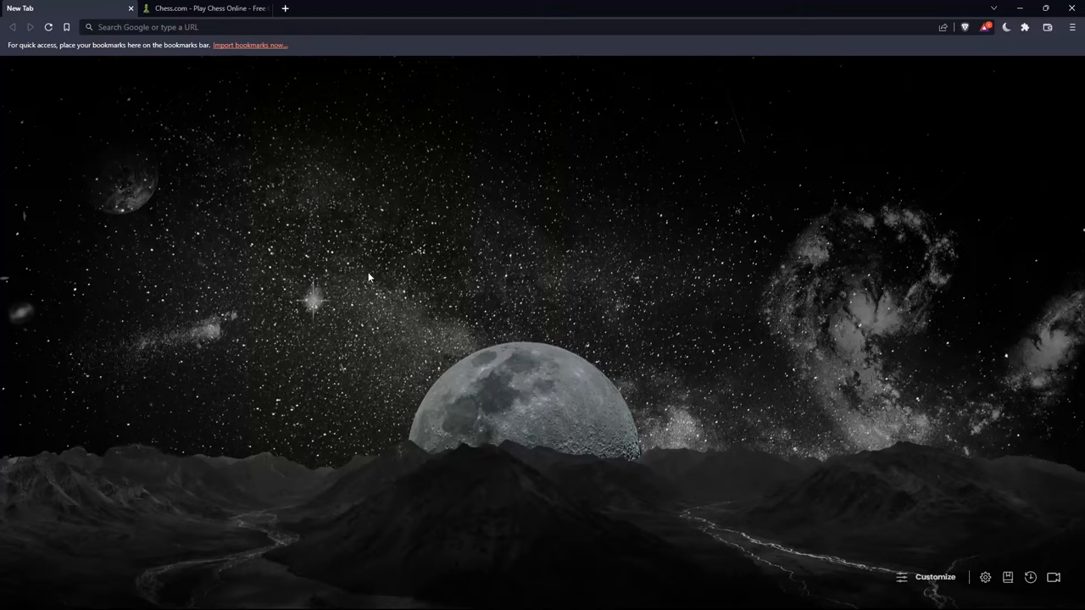
mouse_move(447, 261)
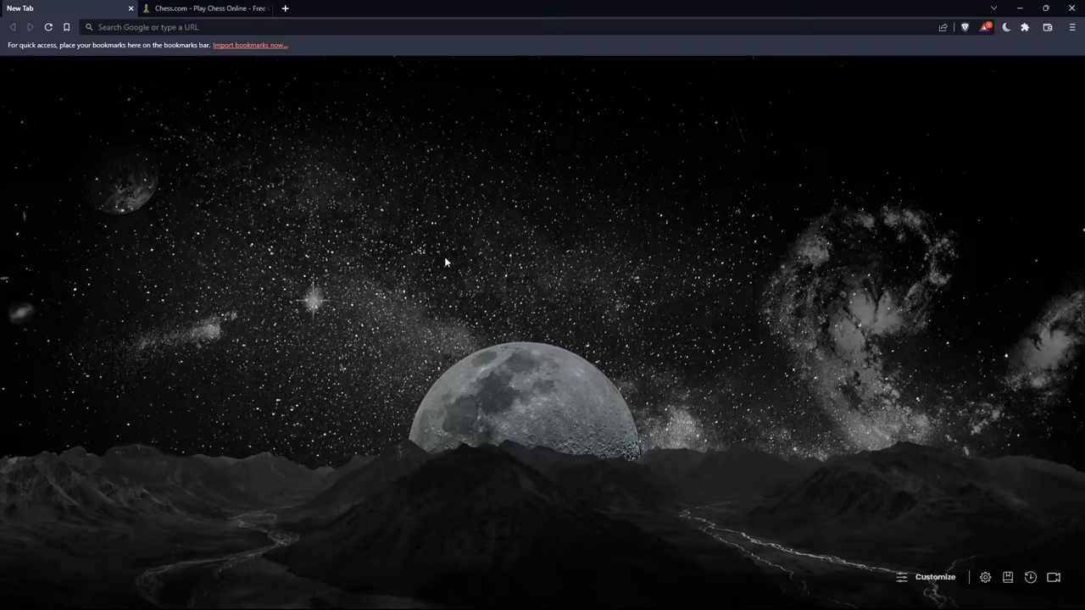
mouse_move(430, 244)
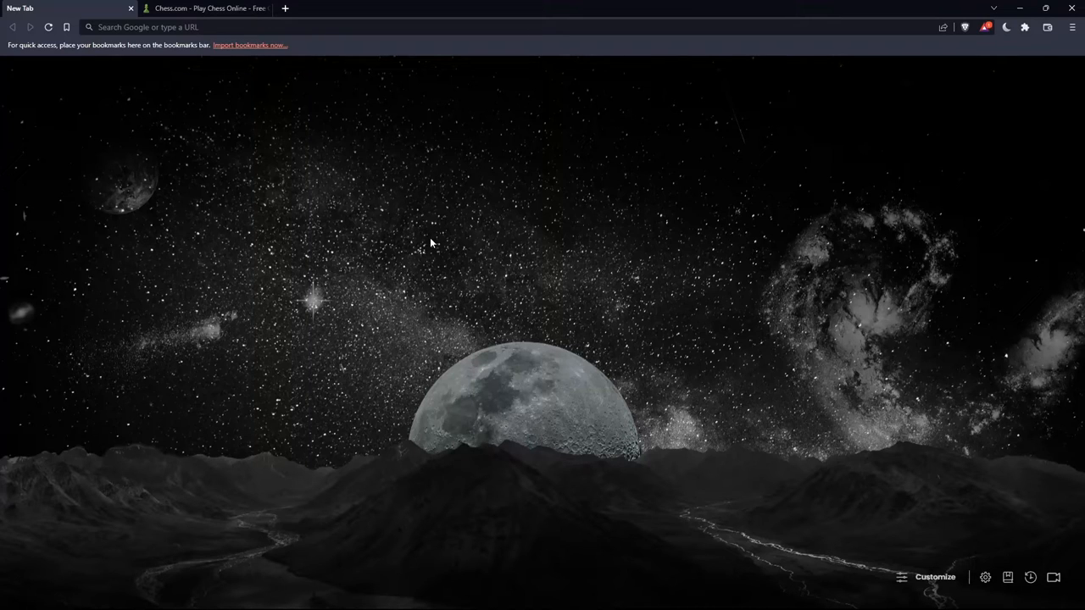
mouse_move(500, 220)
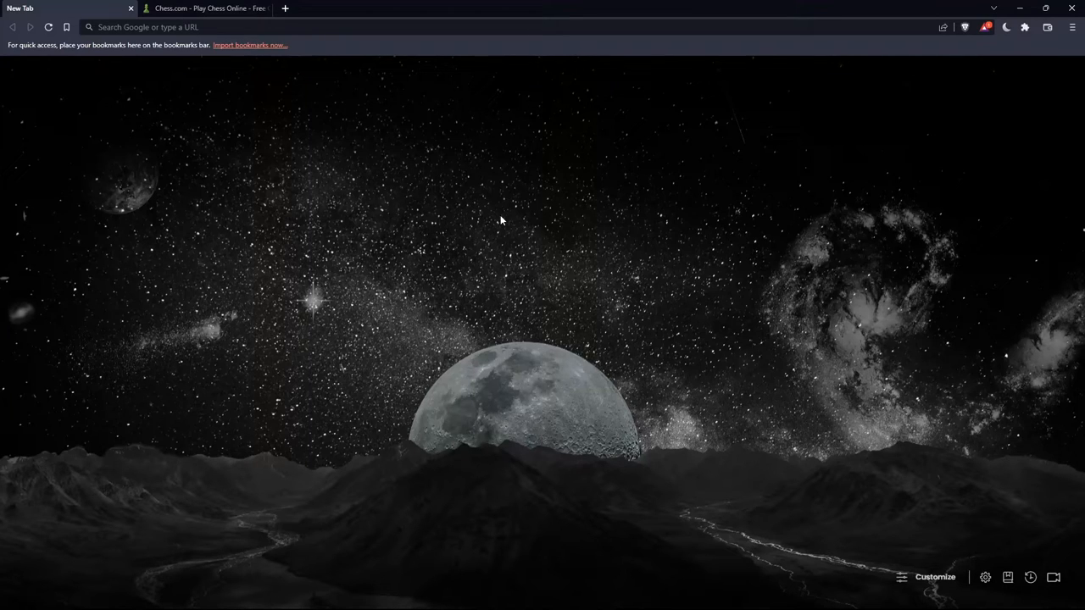
Switch to the already open Chess.com tab.
click(150, 27)
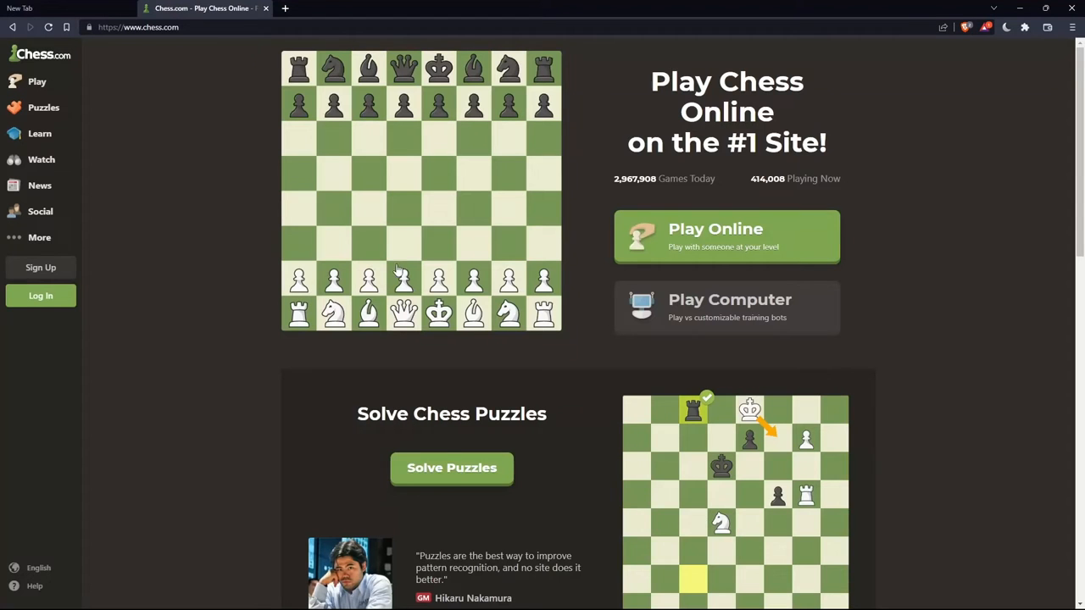
mouse_move(188, 231)
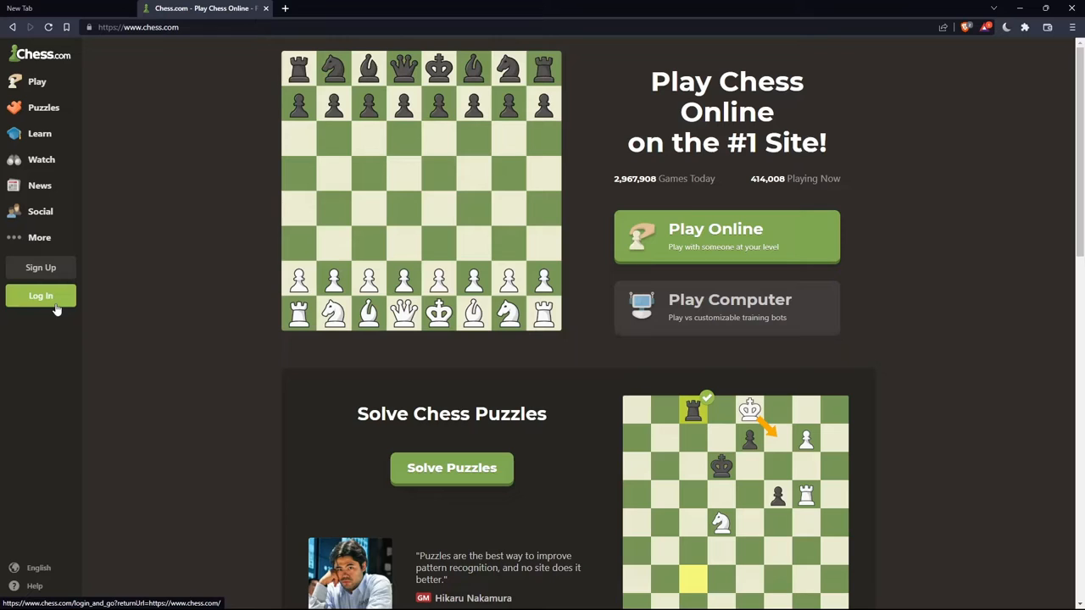
Go to the Chess.com account login page from the sidebar.
click(40, 295)
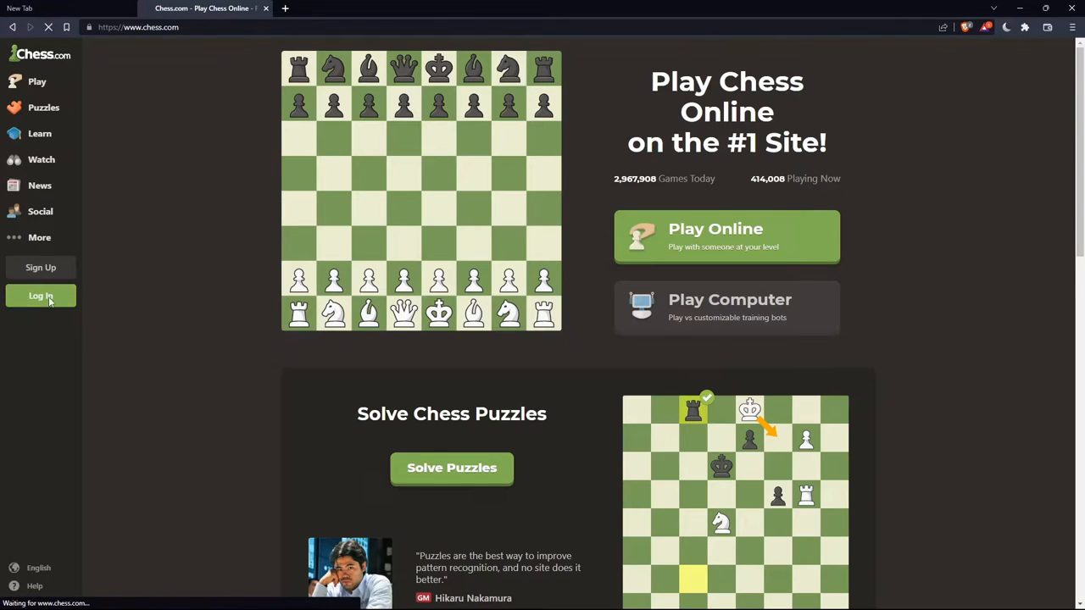
click(41, 295)
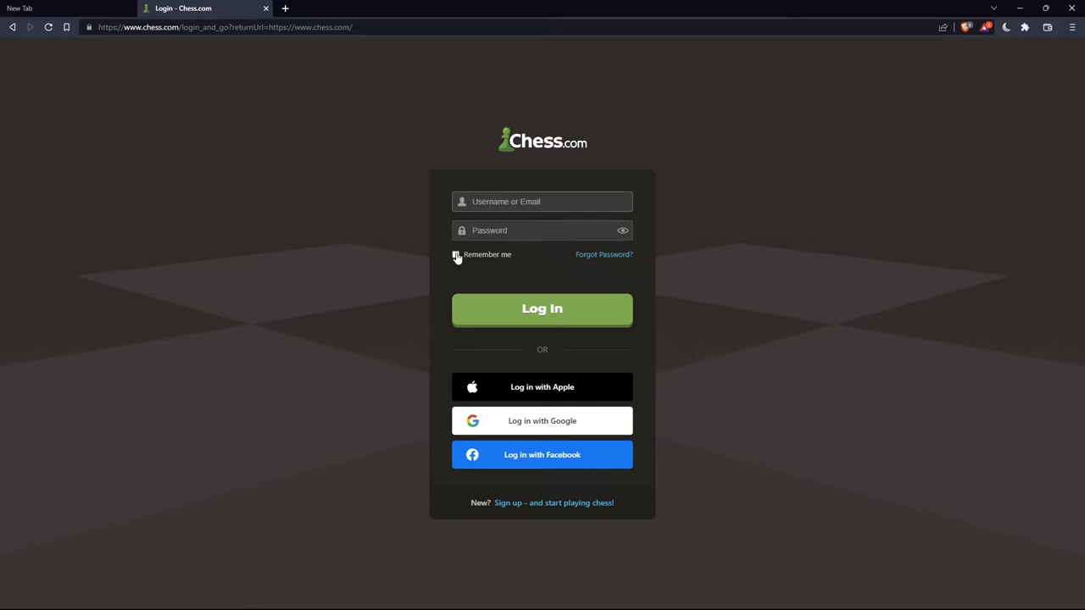
click(456, 254)
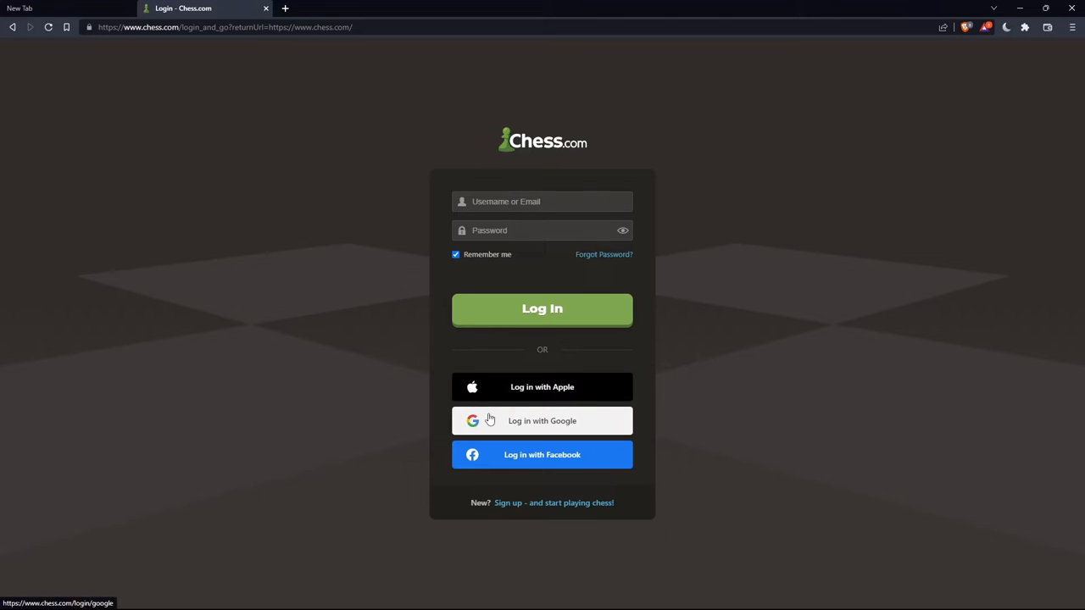
mouse_move(400, 398)
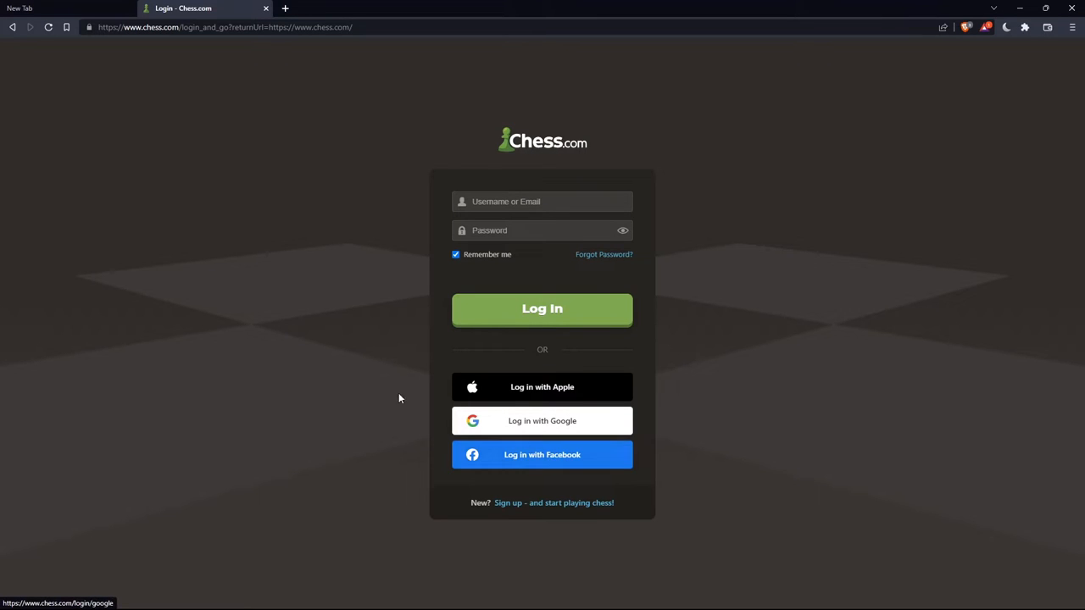
mouse_move(400, 380)
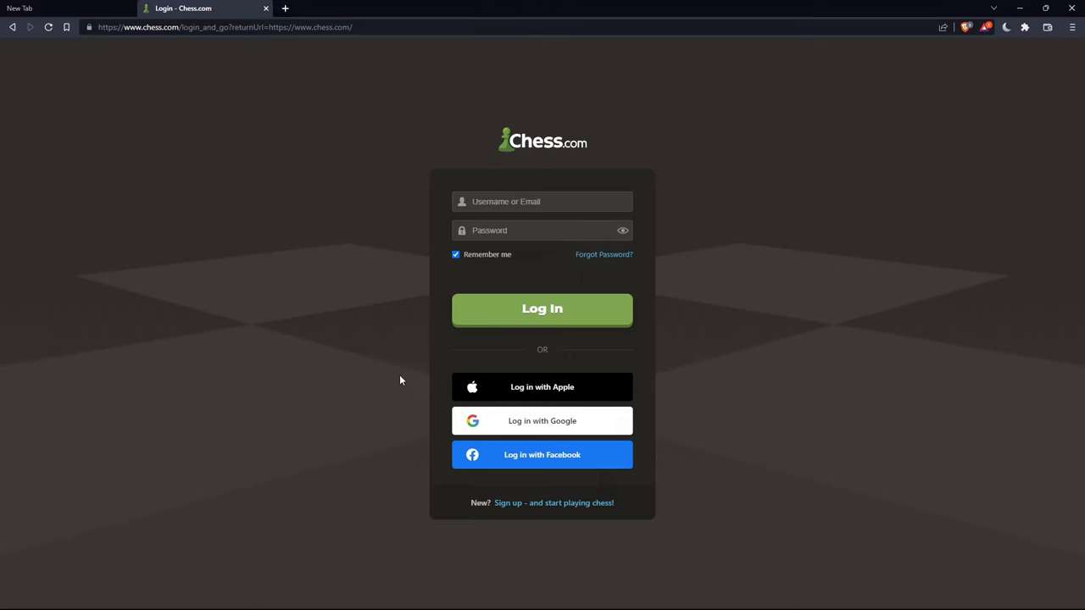
mouse_move(451, 360)
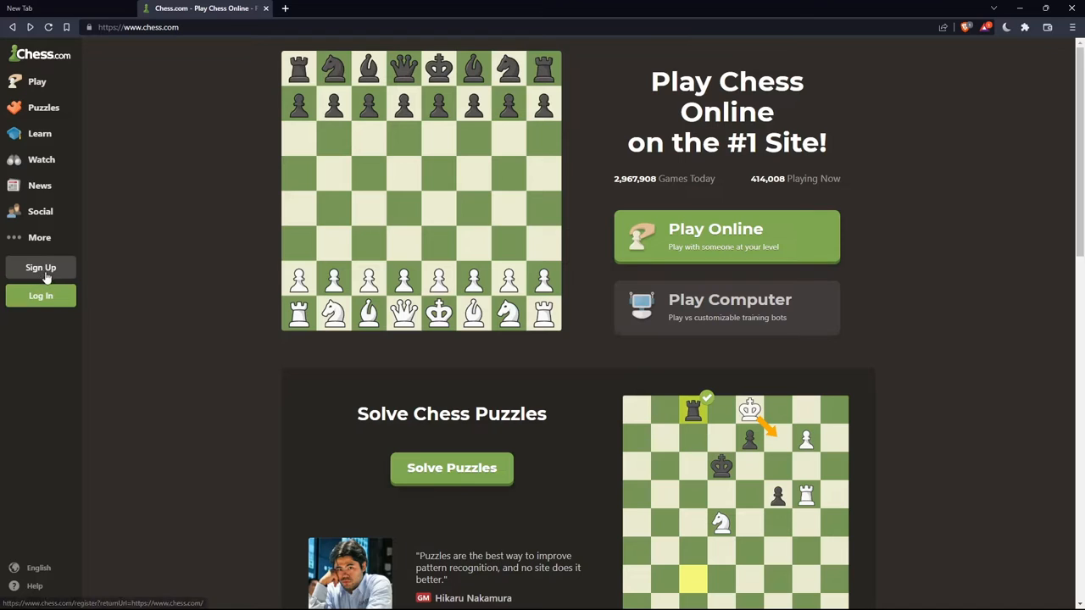
Register a new account from the sign-up link, choosing the New to Chess skill level.
click(41, 294)
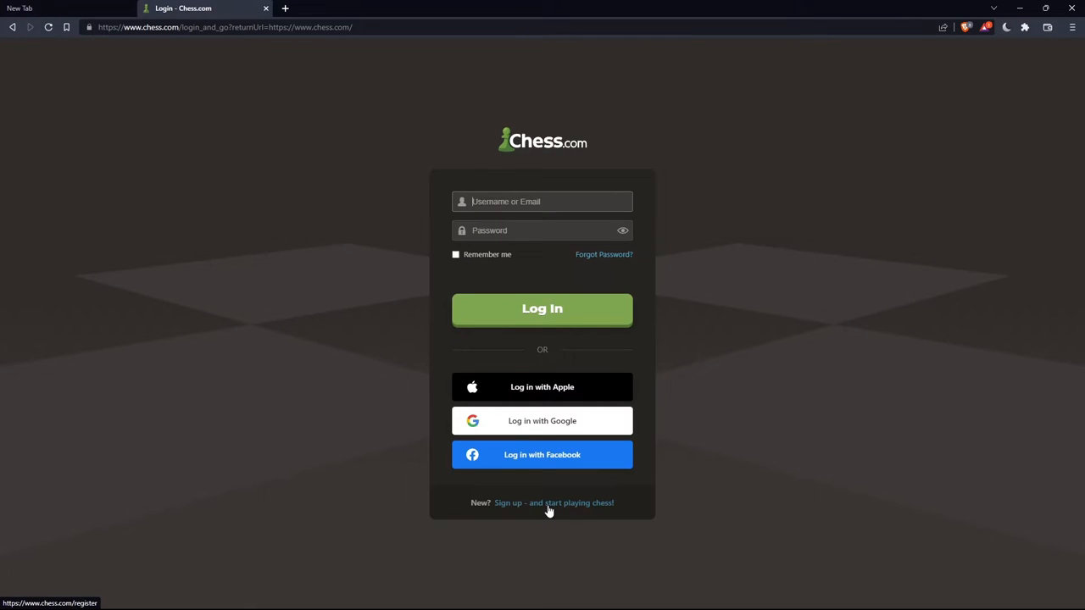
click(552, 501)
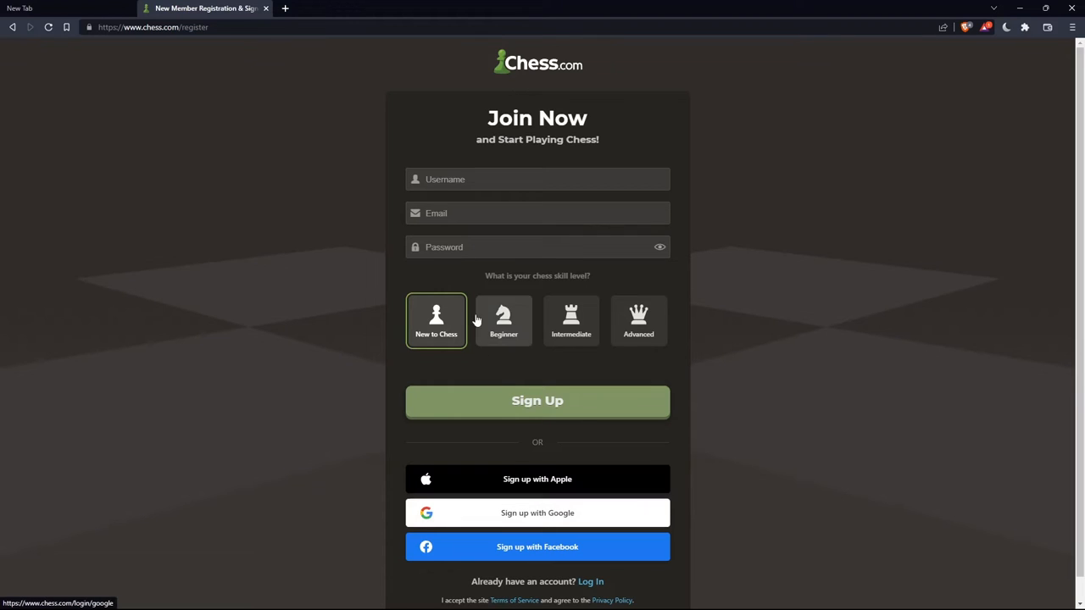
click(538, 180)
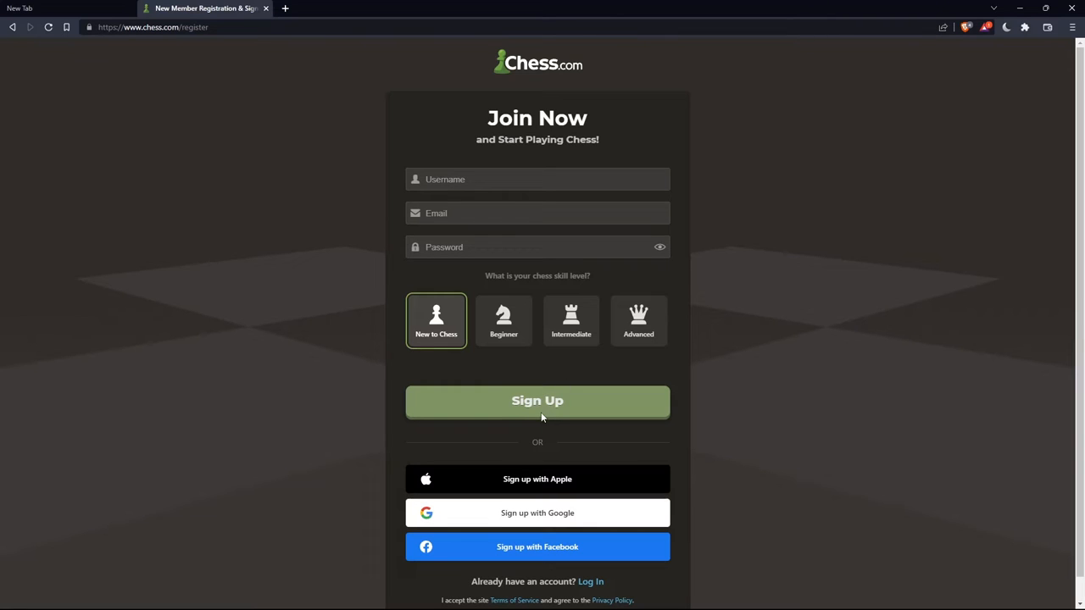
mouse_move(501, 383)
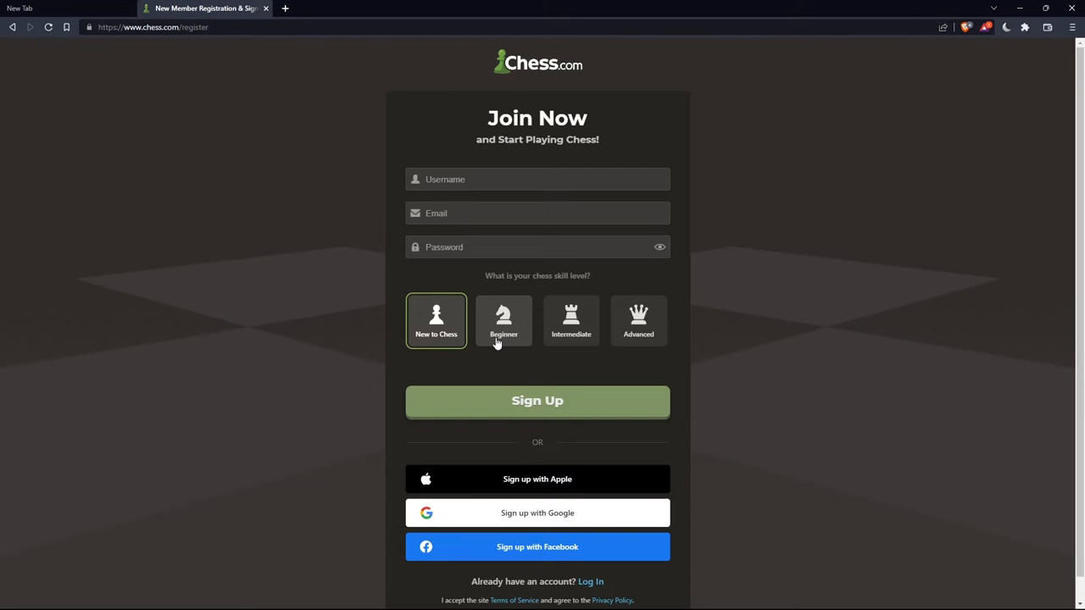
mouse_move(637, 339)
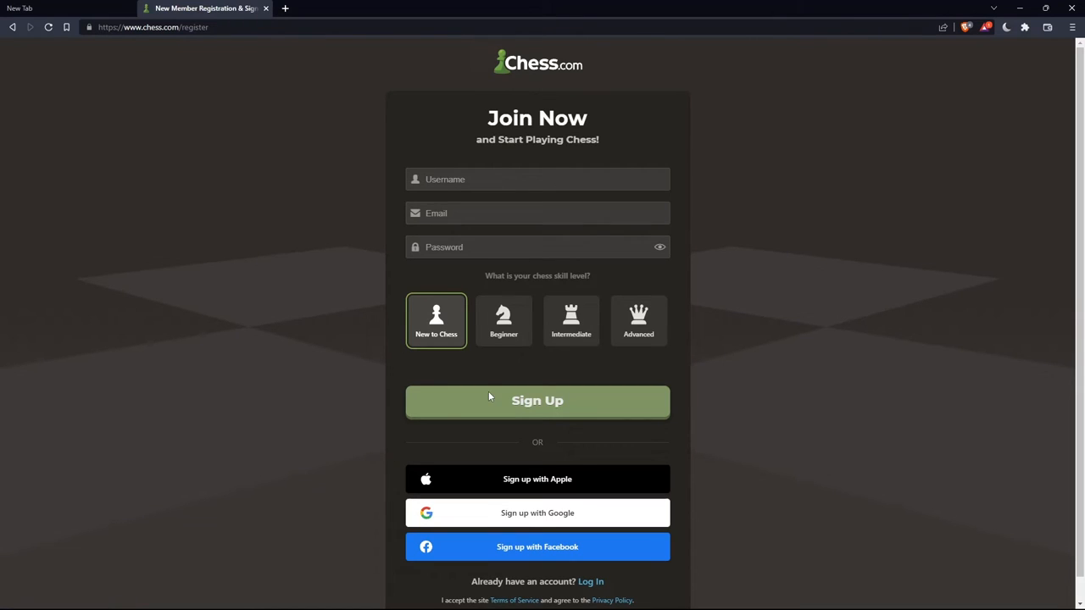
click(536, 400)
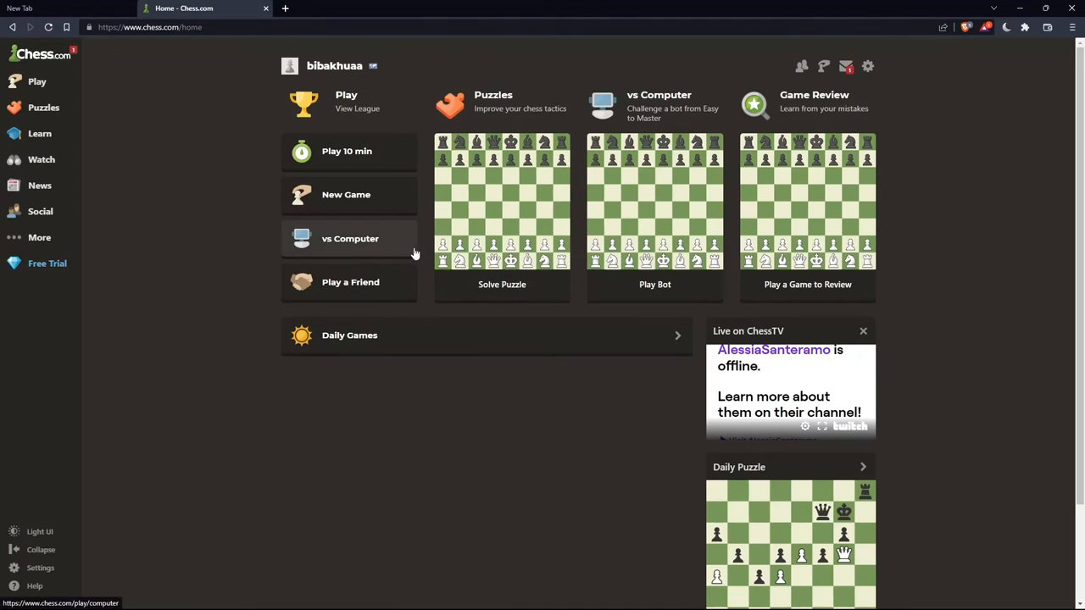
mouse_move(505, 342)
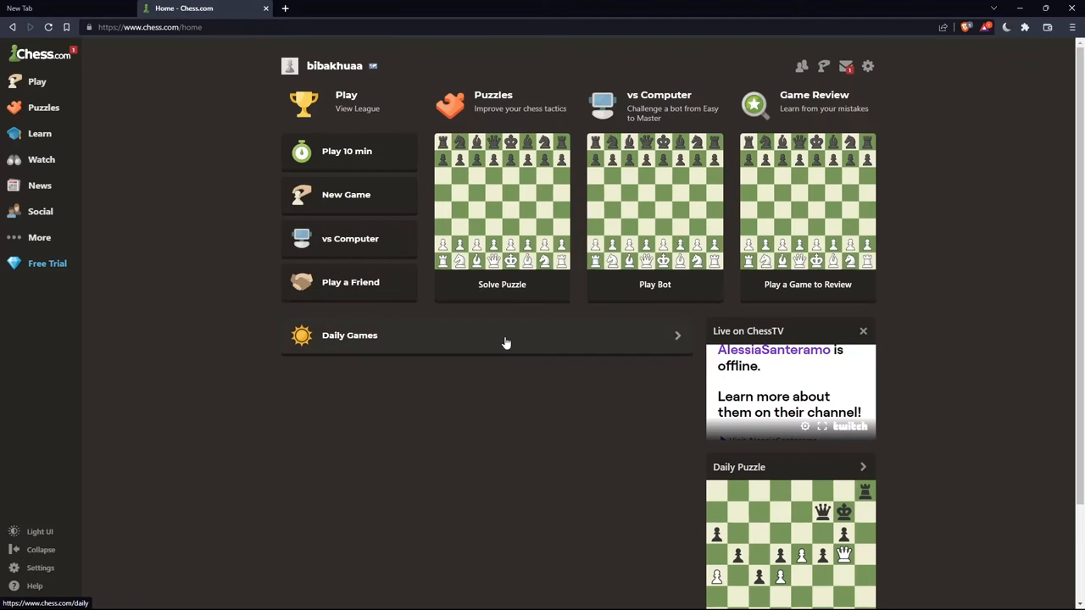
mouse_move(221, 251)
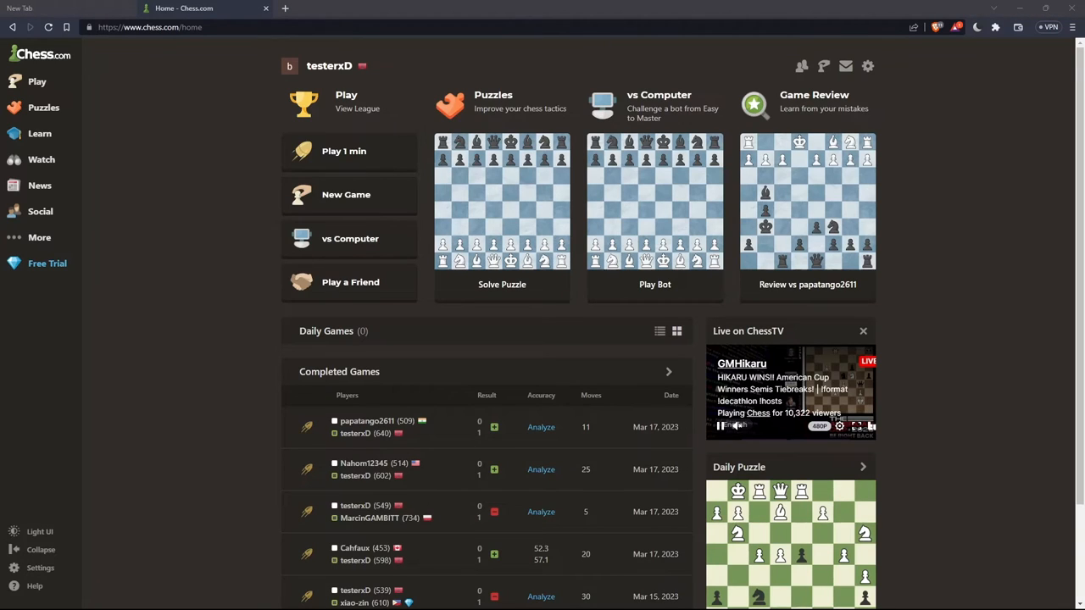
Head to the Play section from the signed-in dashboard.
click(37, 82)
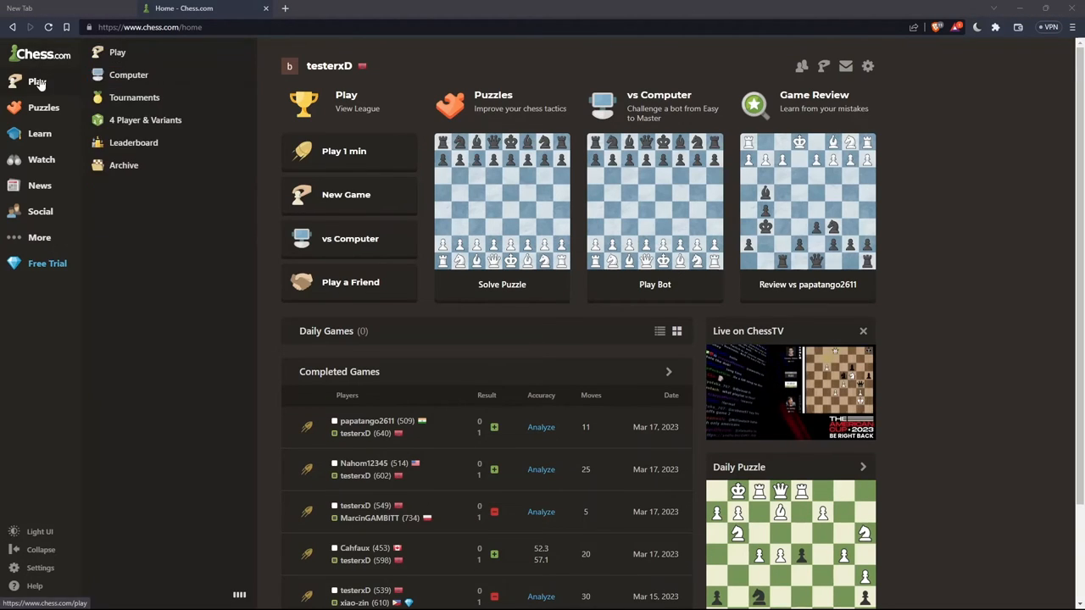
Open the Play Online page with a board ready for a new game.
click(37, 81)
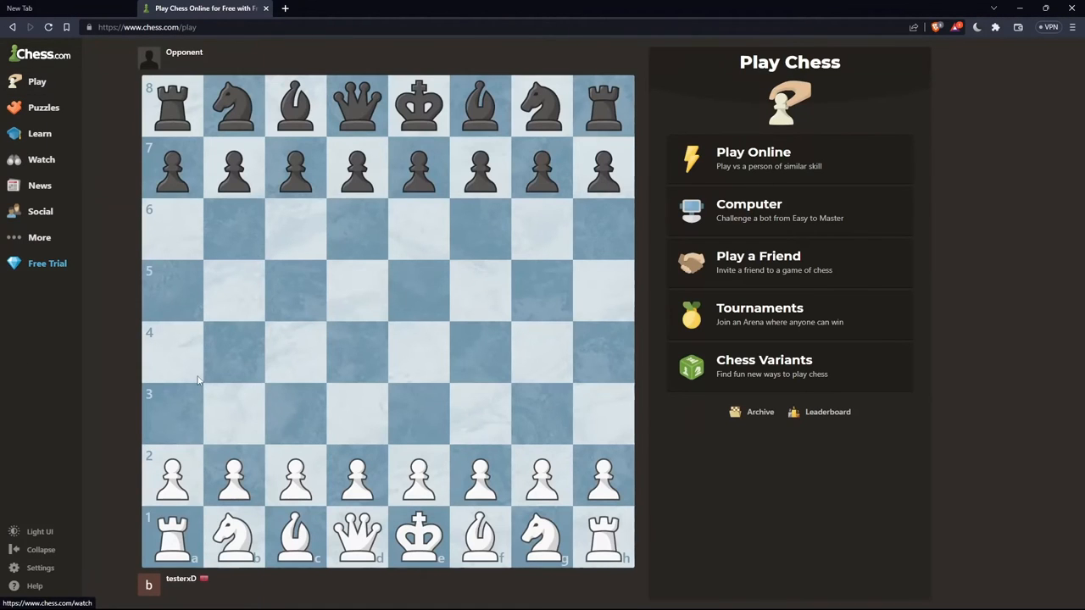
click(752, 159)
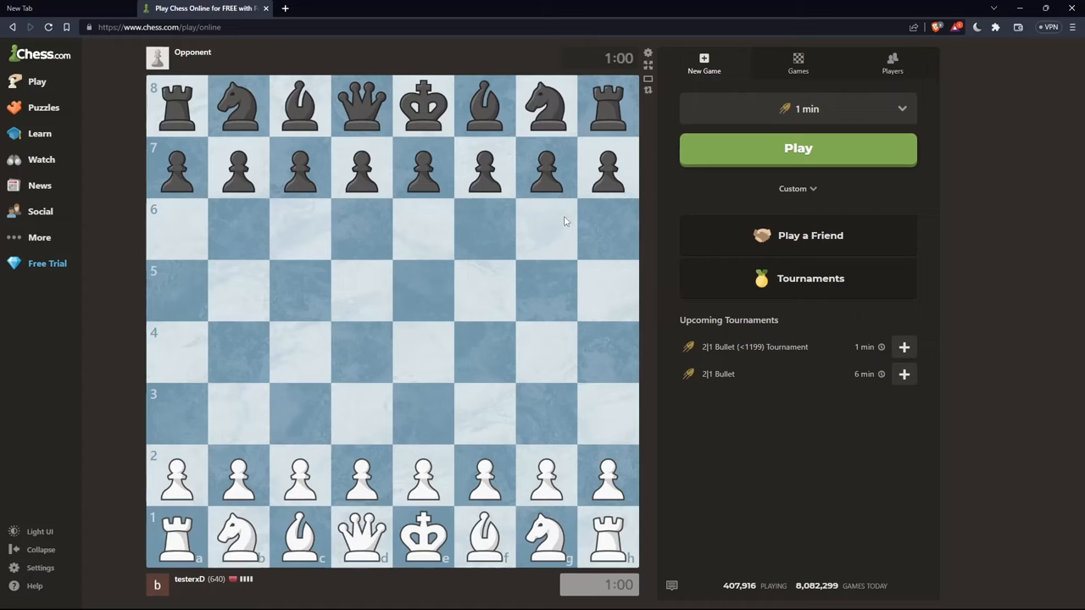
mouse_move(648, 53)
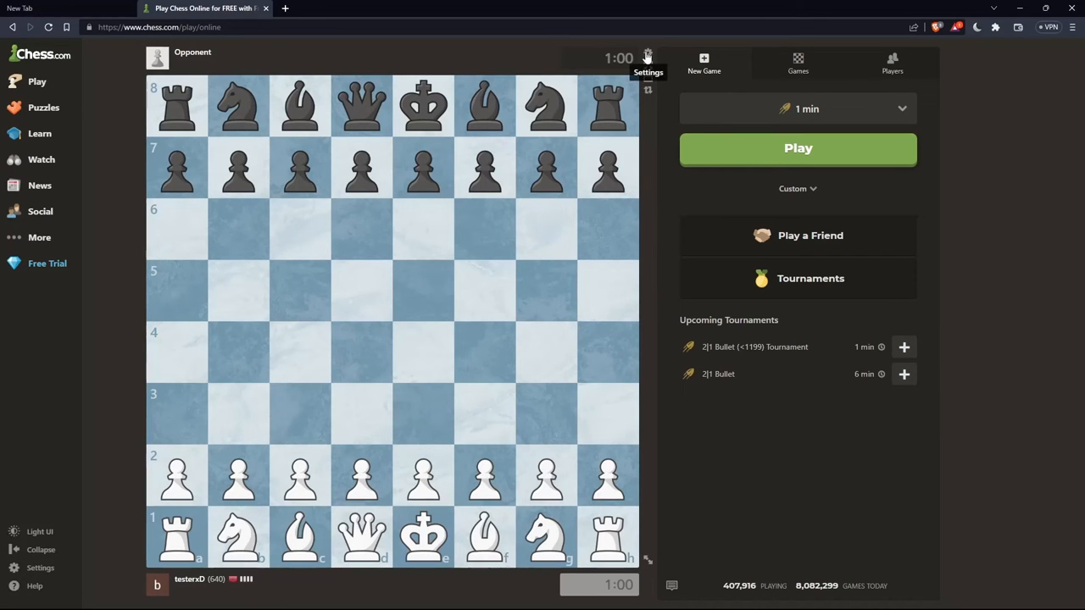
In board Settings, set the board style to Tan and the piece set to Glass.
click(647, 57)
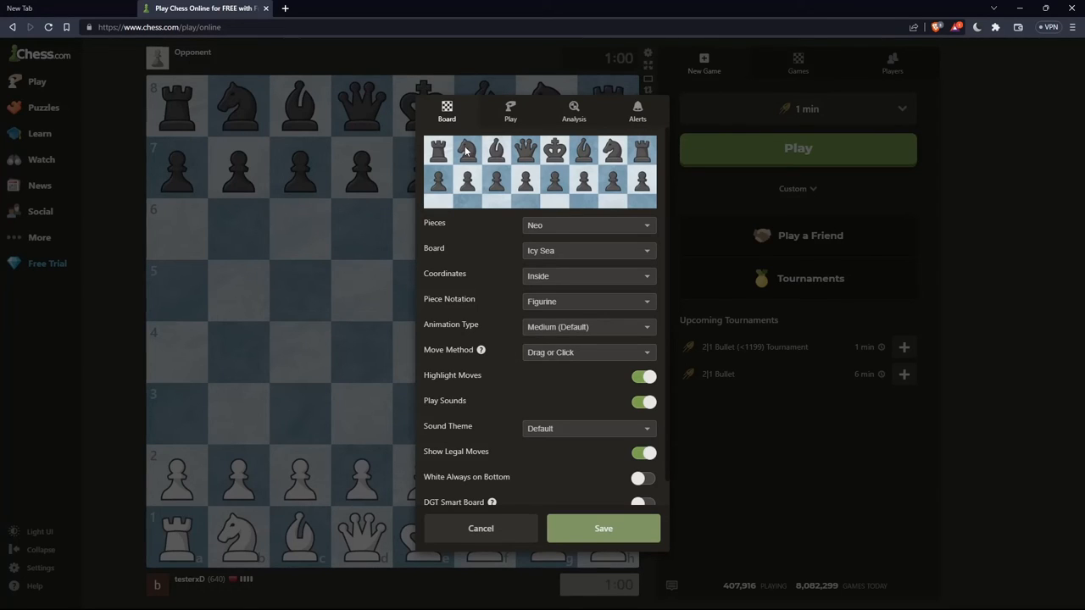
mouse_move(529, 251)
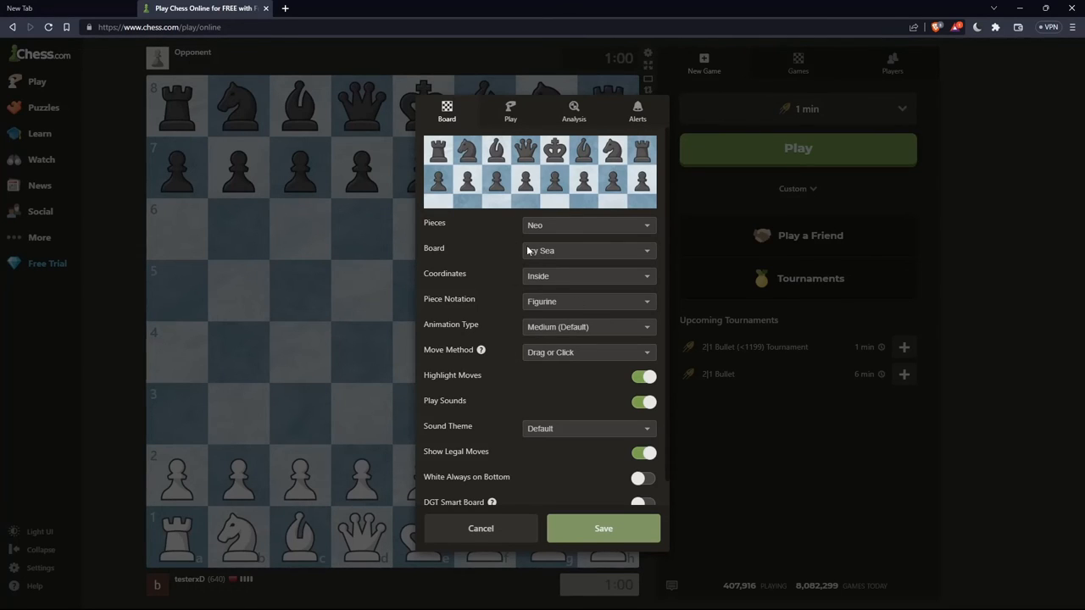
click(588, 251)
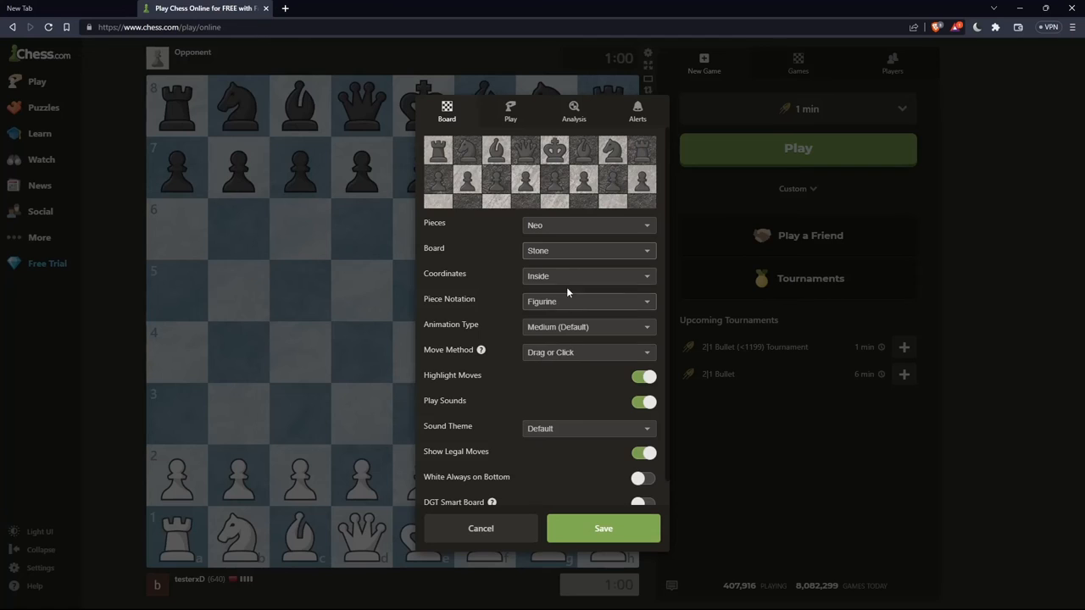
click(588, 250)
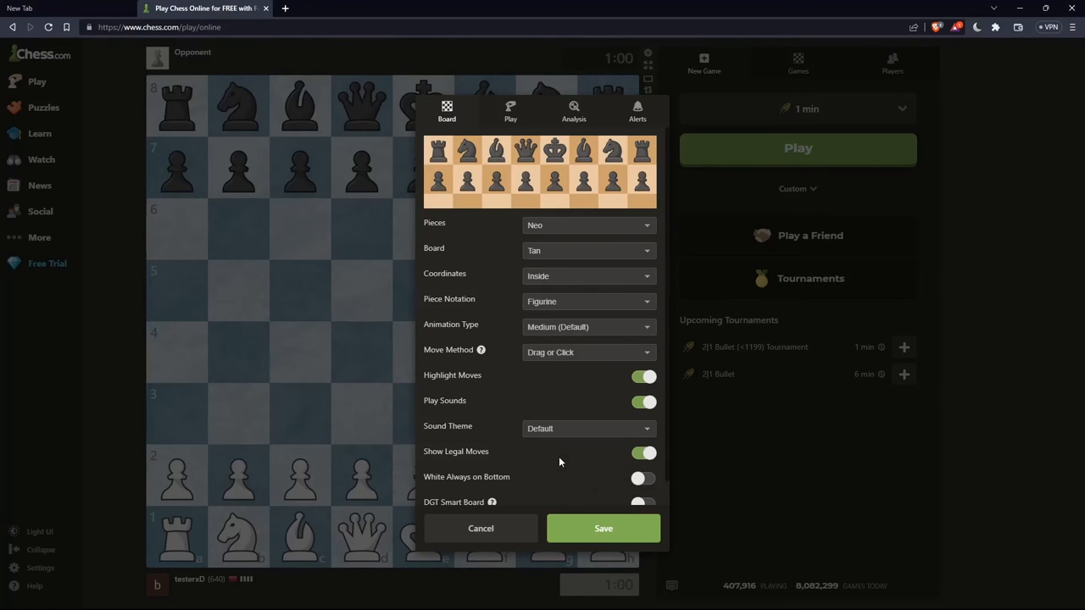
click(588, 224)
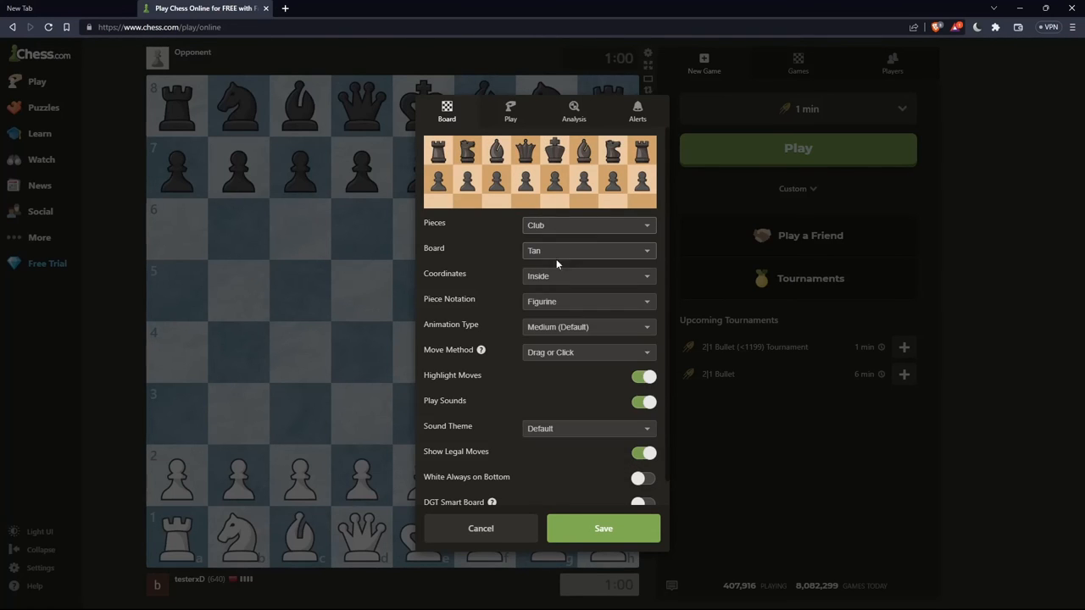
click(588, 224)
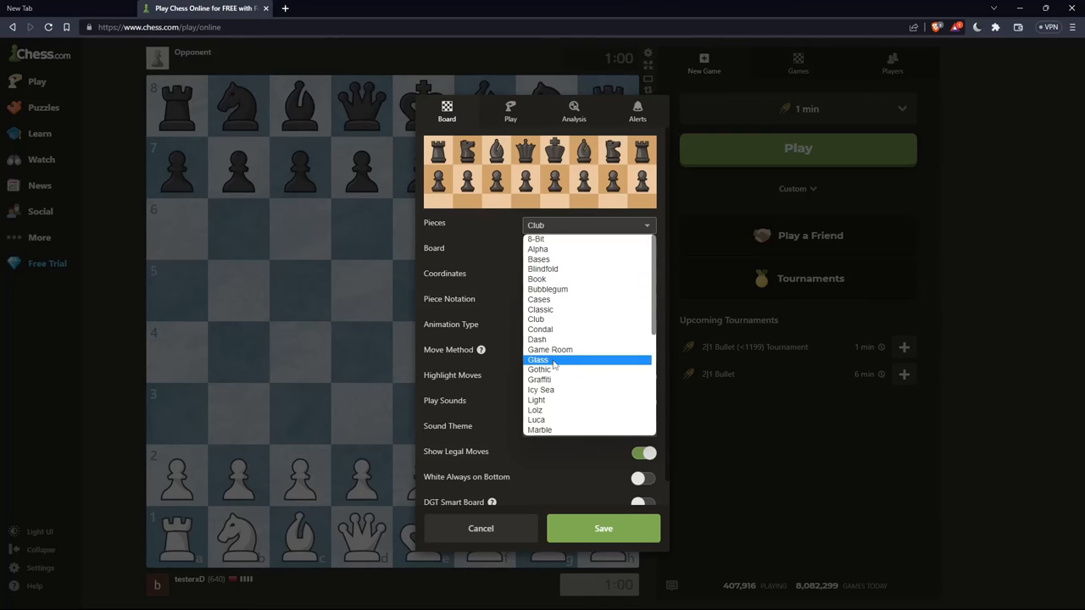
click(539, 360)
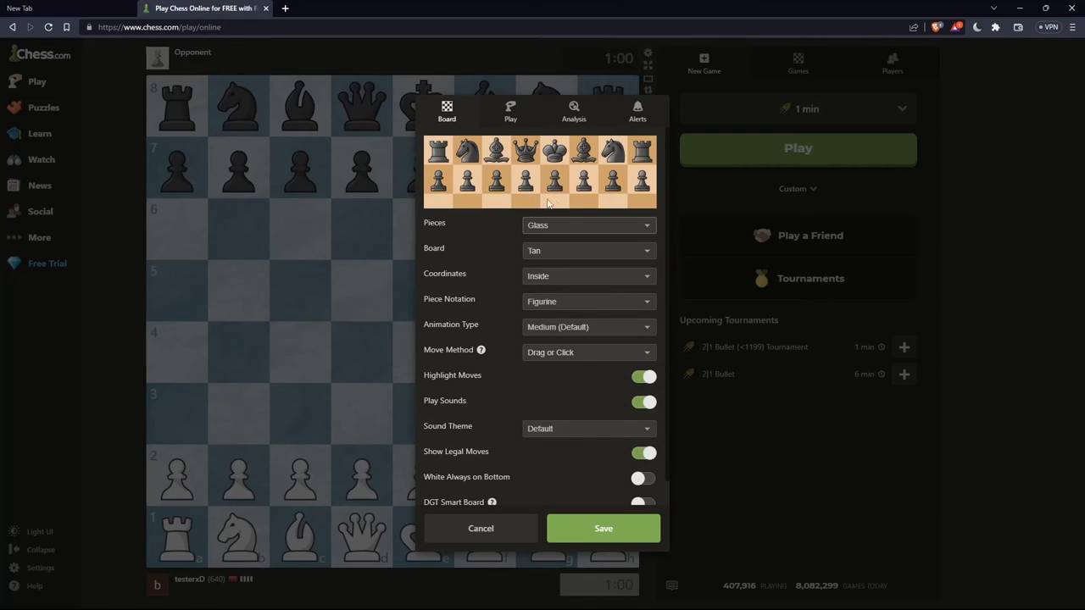
mouse_move(498, 278)
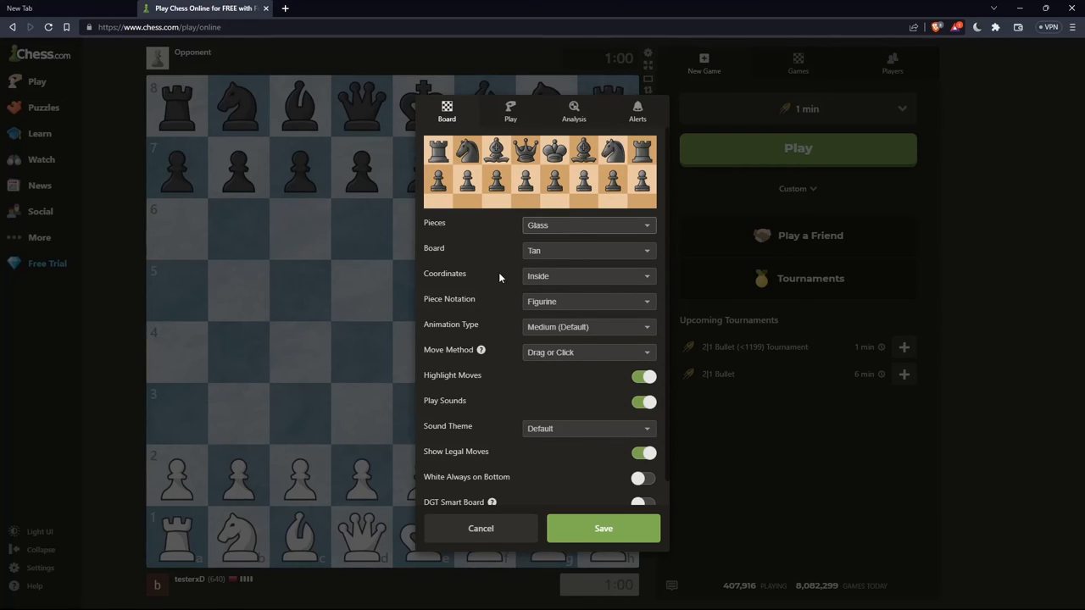
Set the play sound theme to Metal in the Settings panel.
click(588, 274)
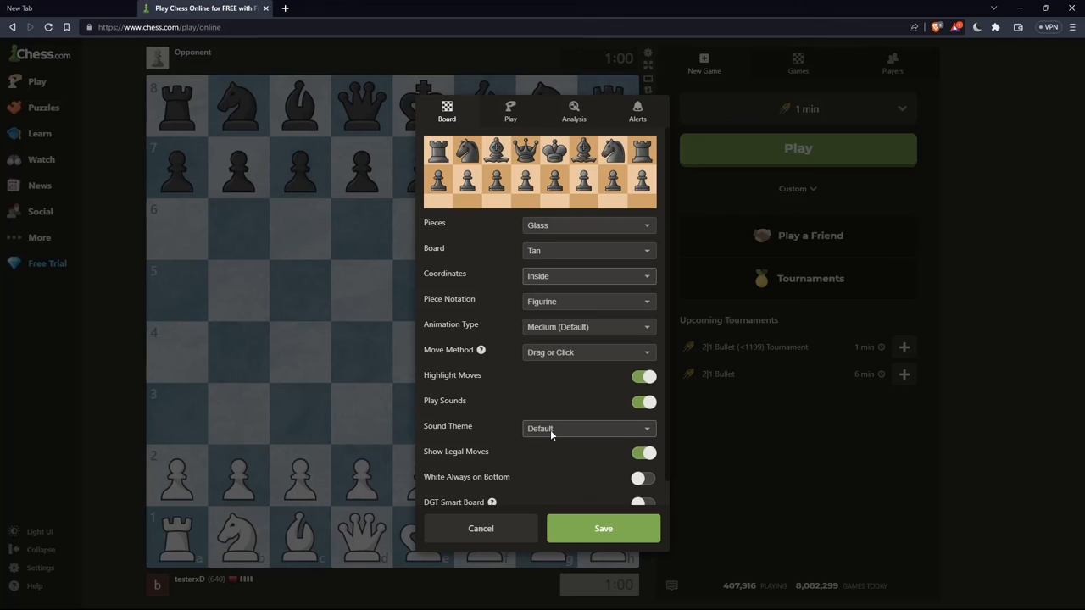
click(588, 427)
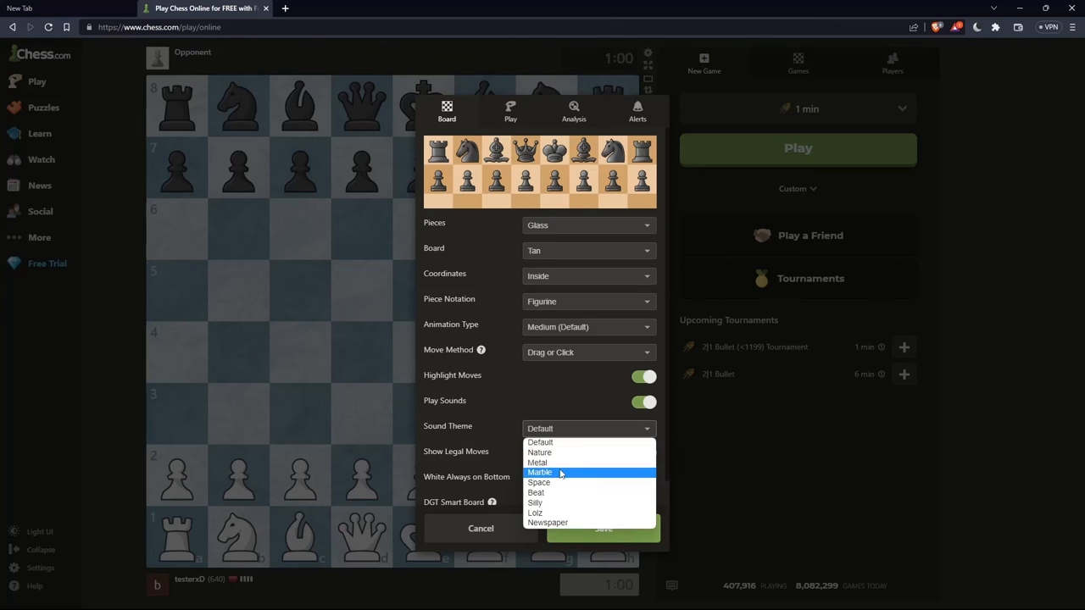
click(535, 461)
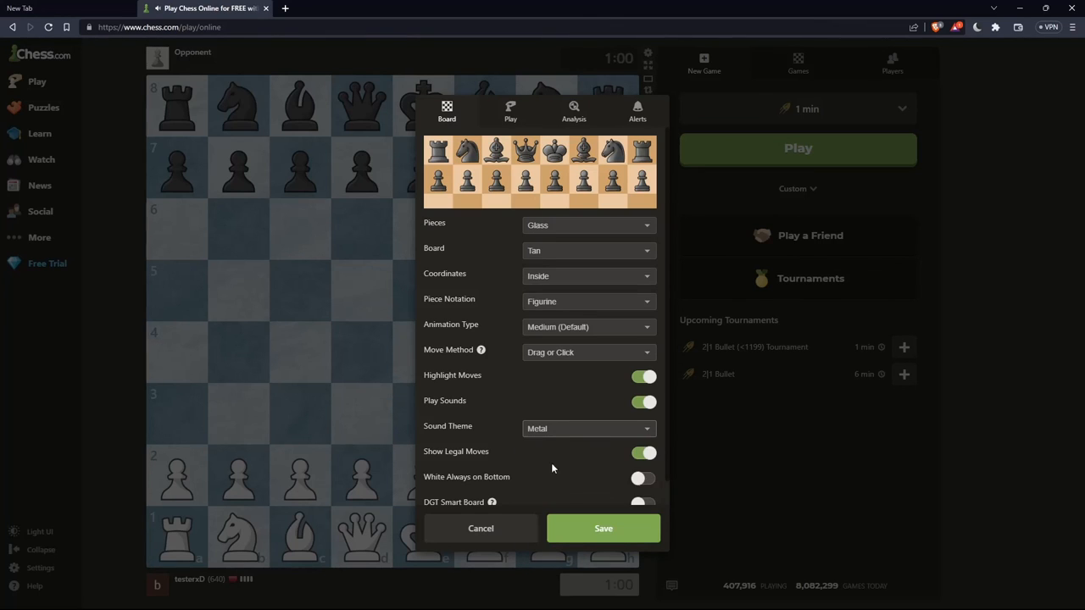
mouse_move(543, 436)
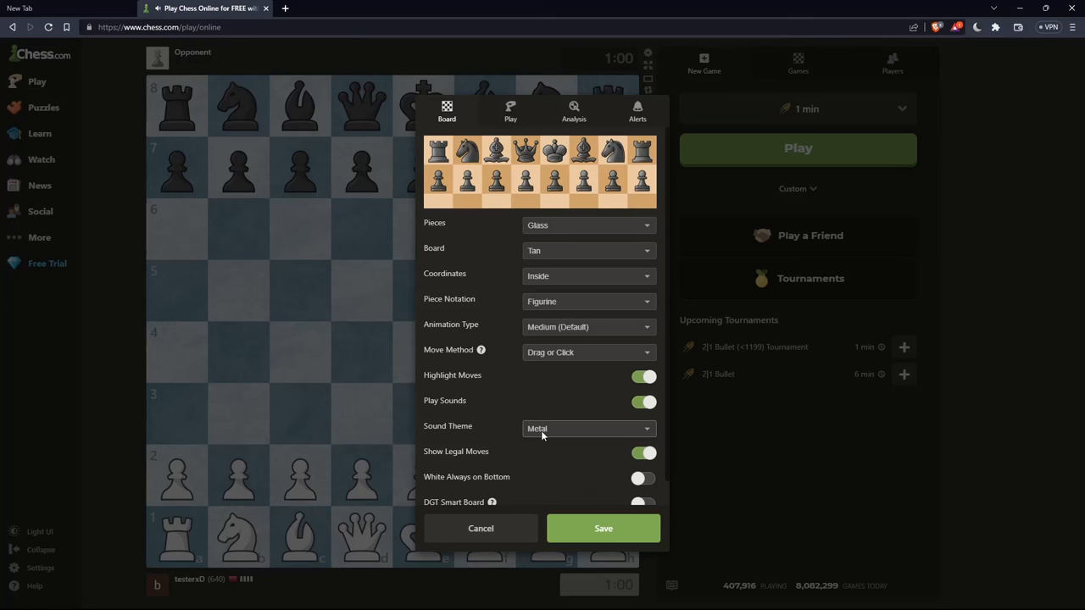
click(589, 427)
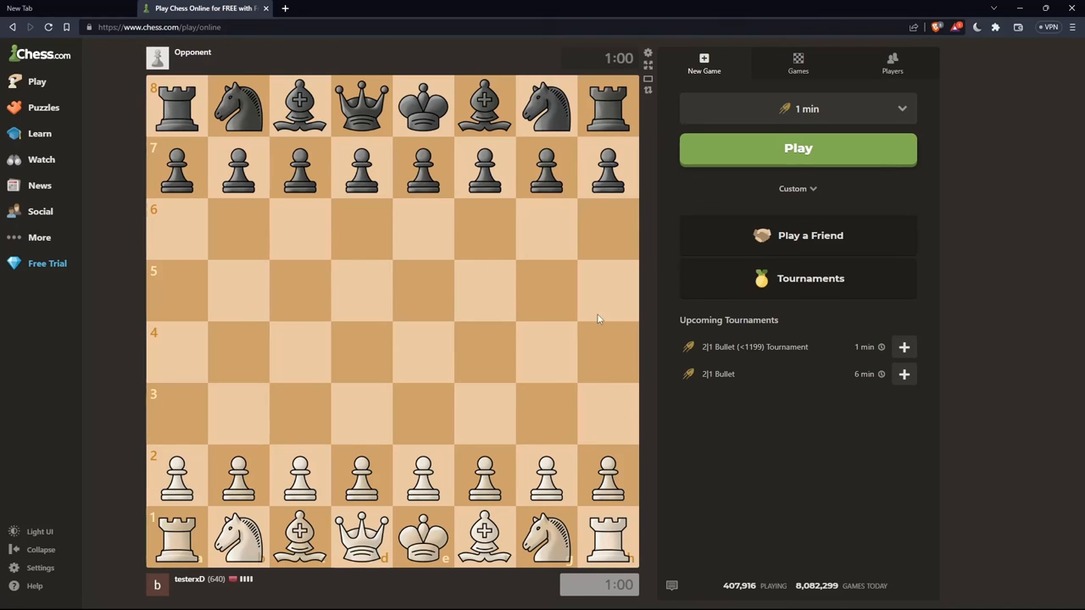
mouse_move(462, 344)
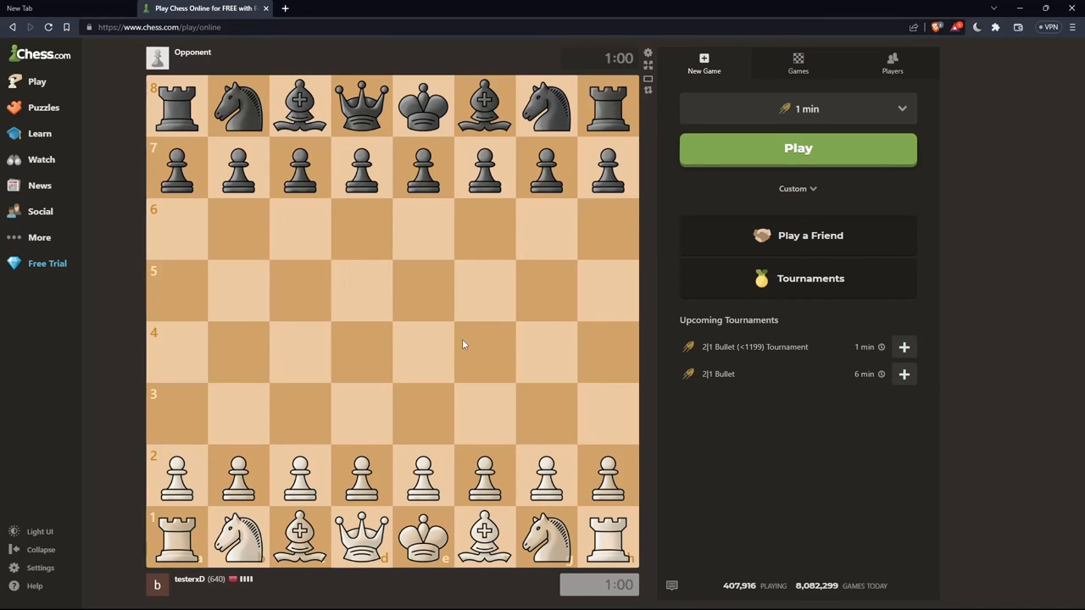